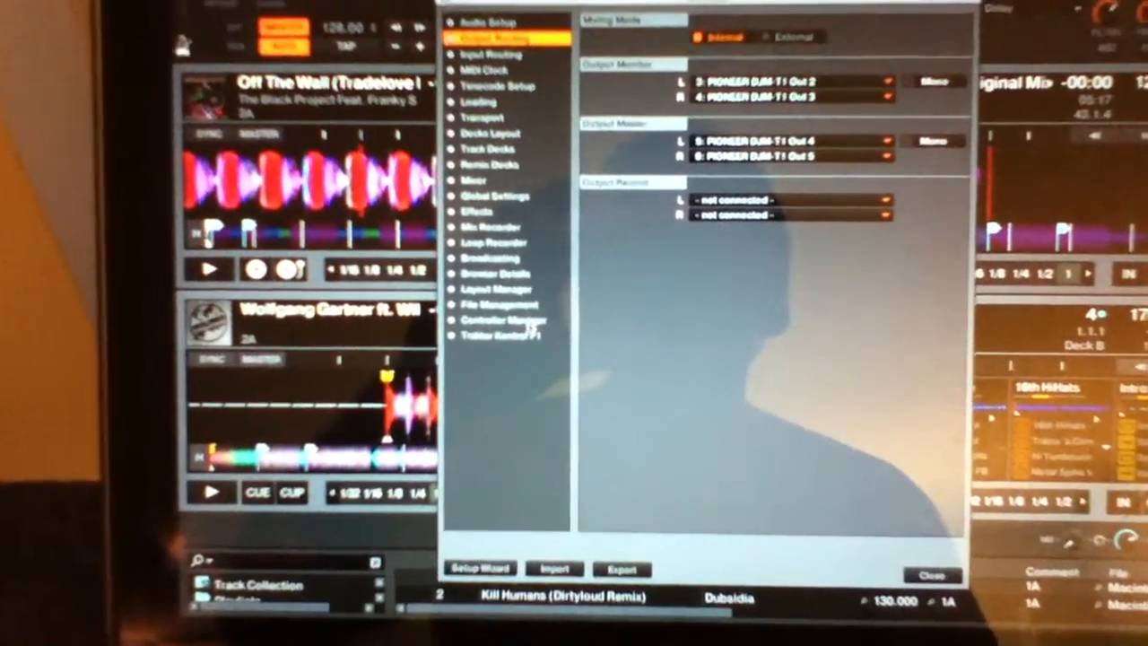
Map a Volume Adjust fader for Deck A on CC 021, direct mode with soft takeover
left_click(503, 321)
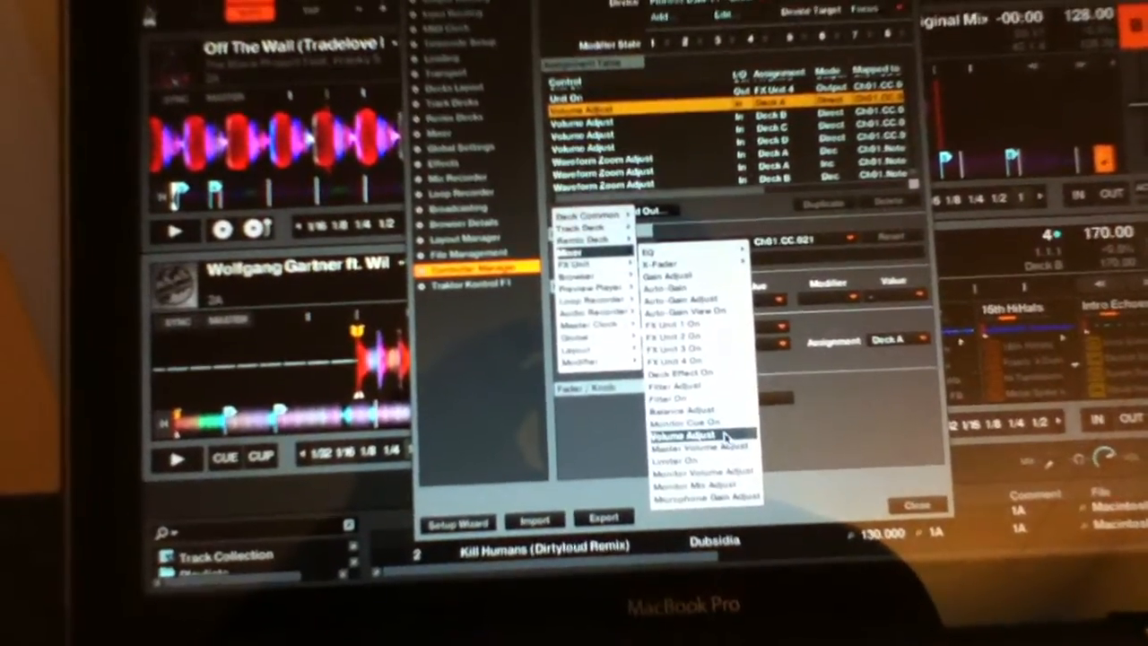
left_click(675, 436)
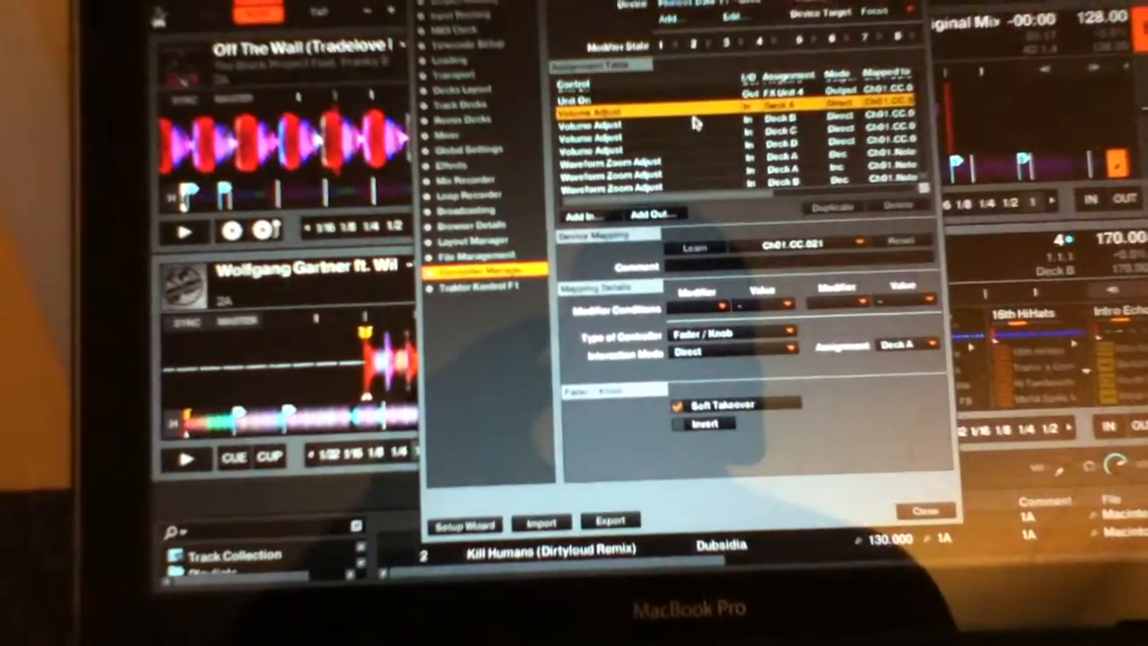